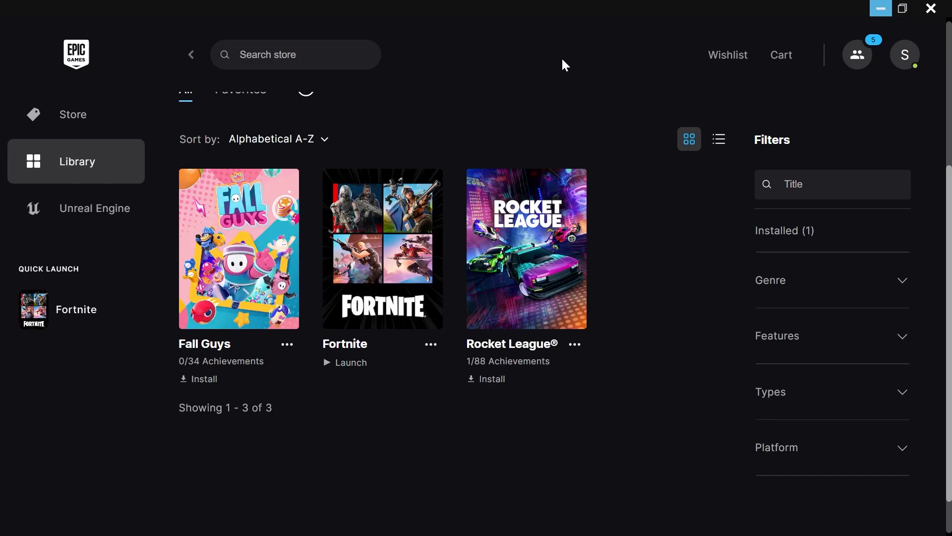
mouse_move(587, 71)
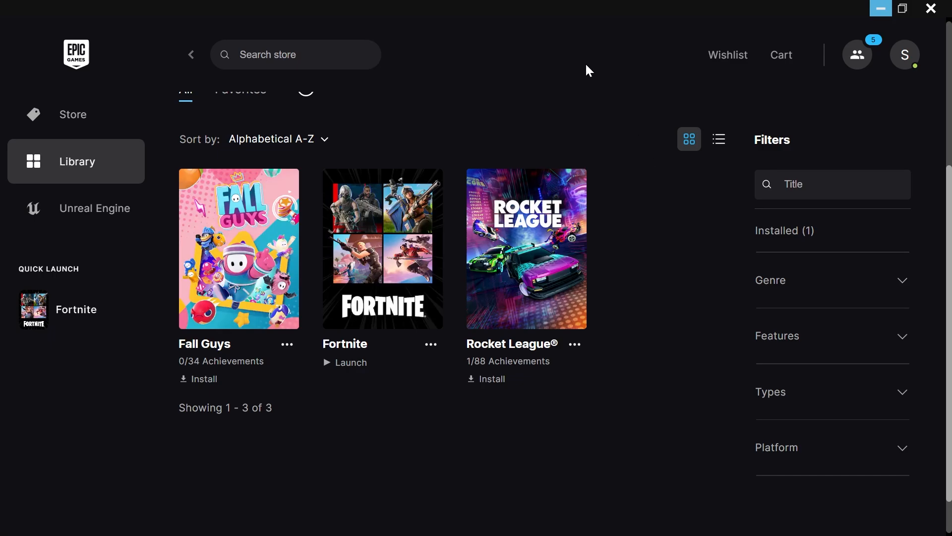
mouse_move(427, 424)
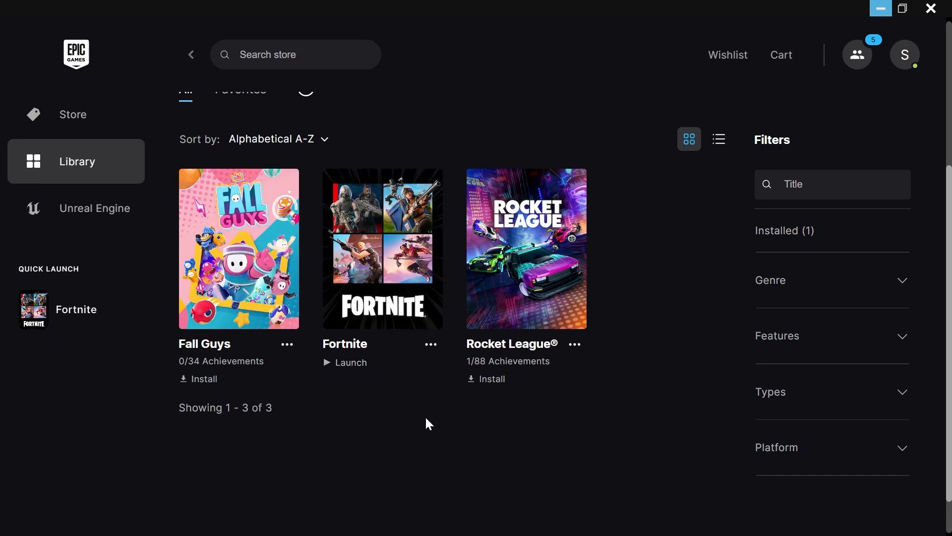
mouse_move(406, 23)
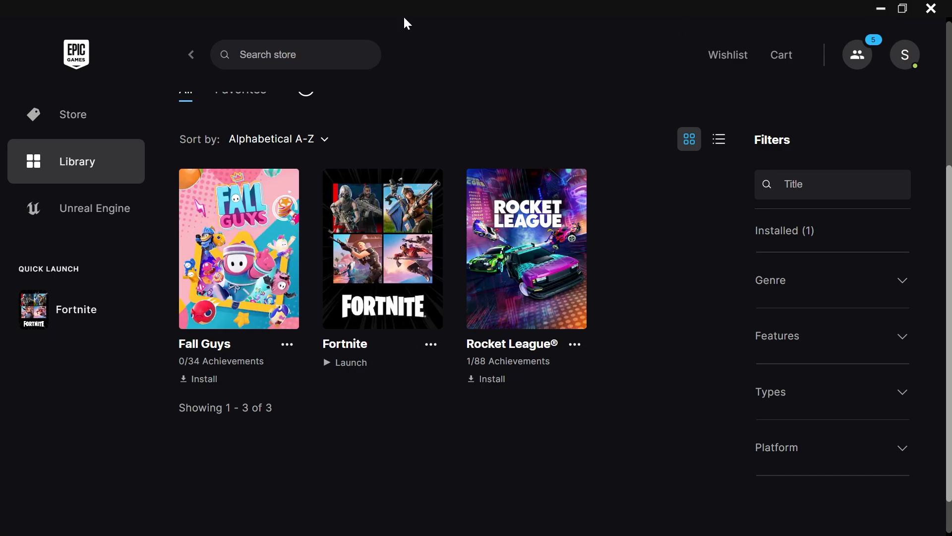
mouse_move(645, 468)
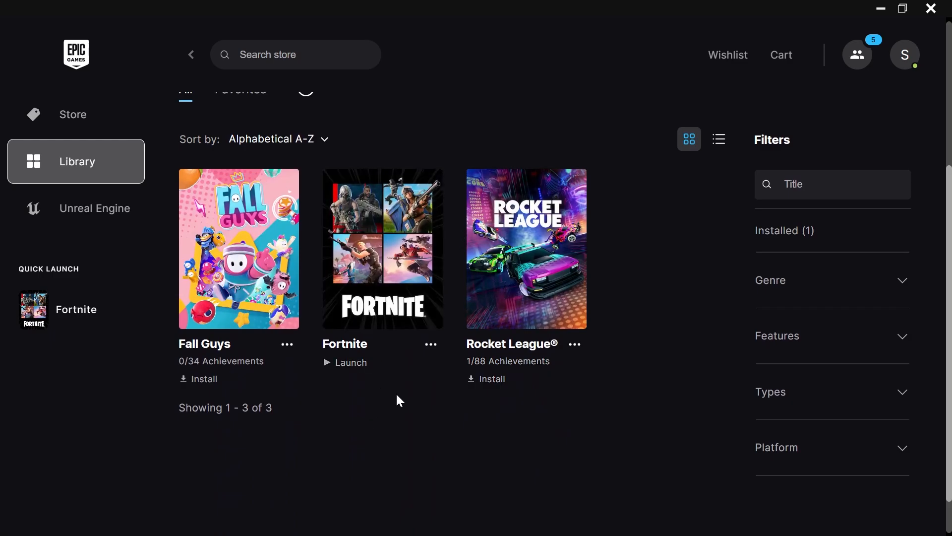
Open Fortnite's Manage panel showing its 69.72 GB installation and launch options
left_click(430, 344)
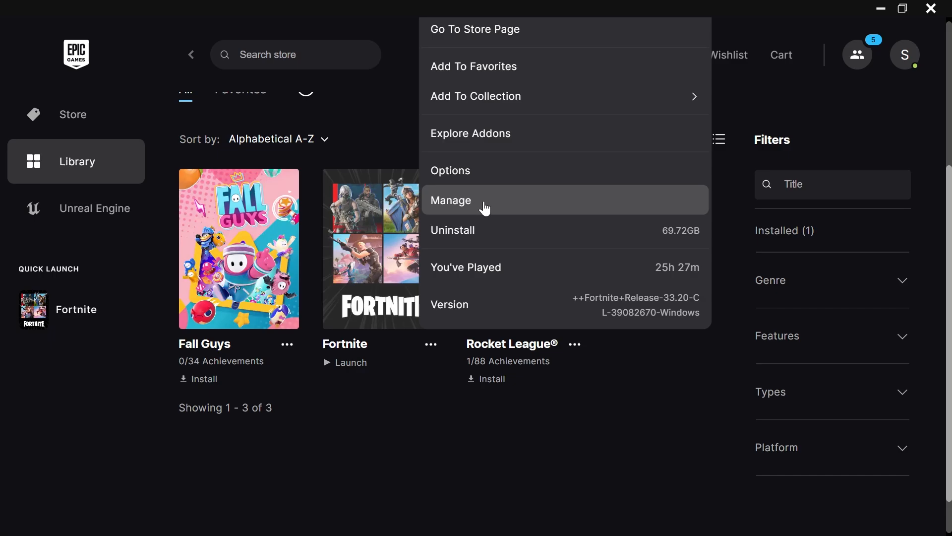
left_click(451, 200)
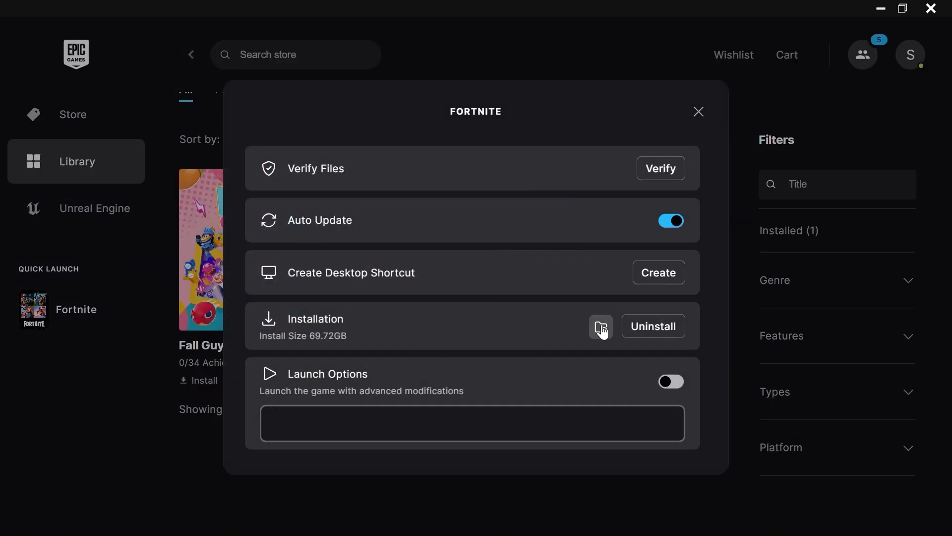
Open Fortnite's install folder, go up to OS (C:), and cut the Fortnite folder
left_click(600, 327)
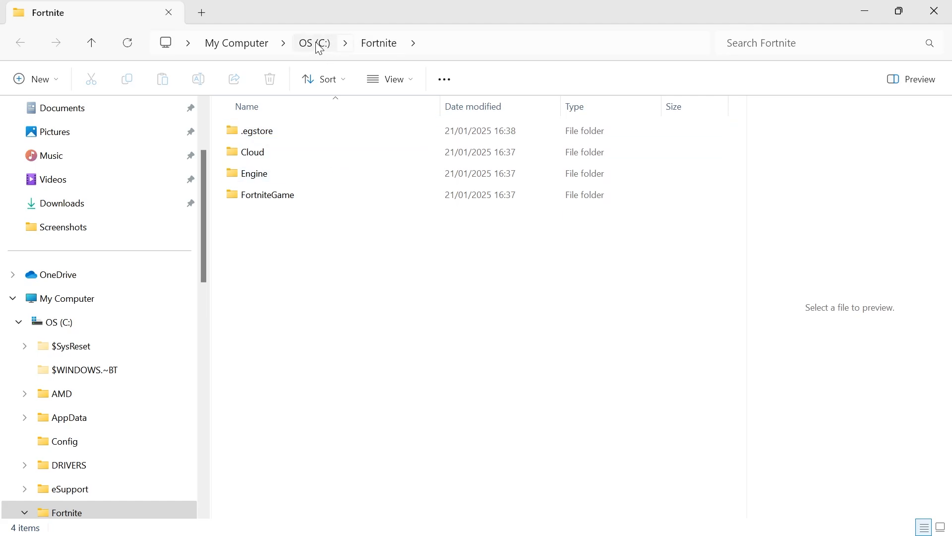
left_click(313, 42)
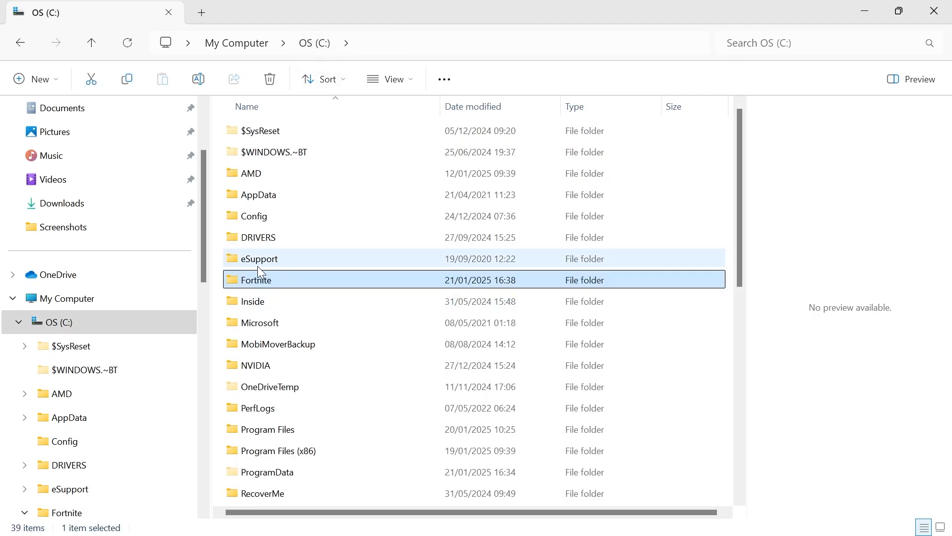
mouse_move(249, 283)
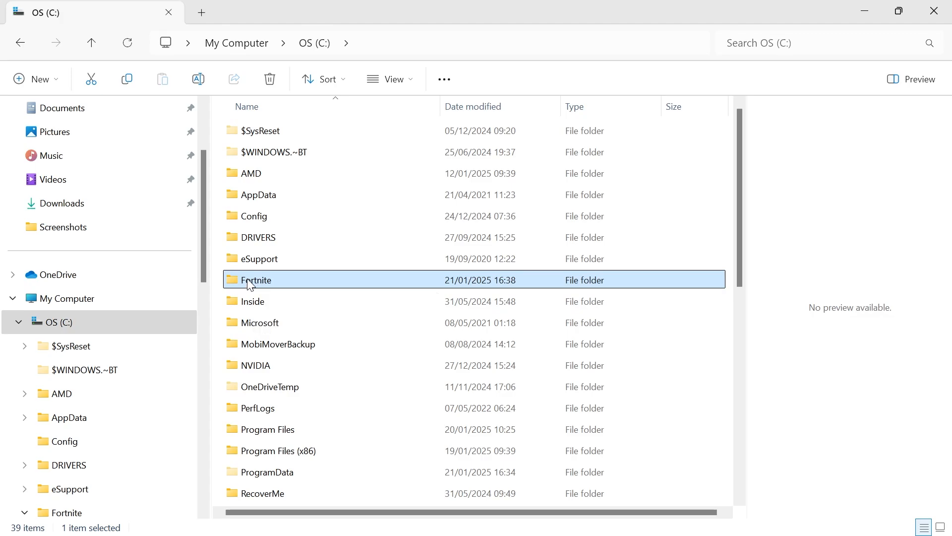
right_click(256, 279)
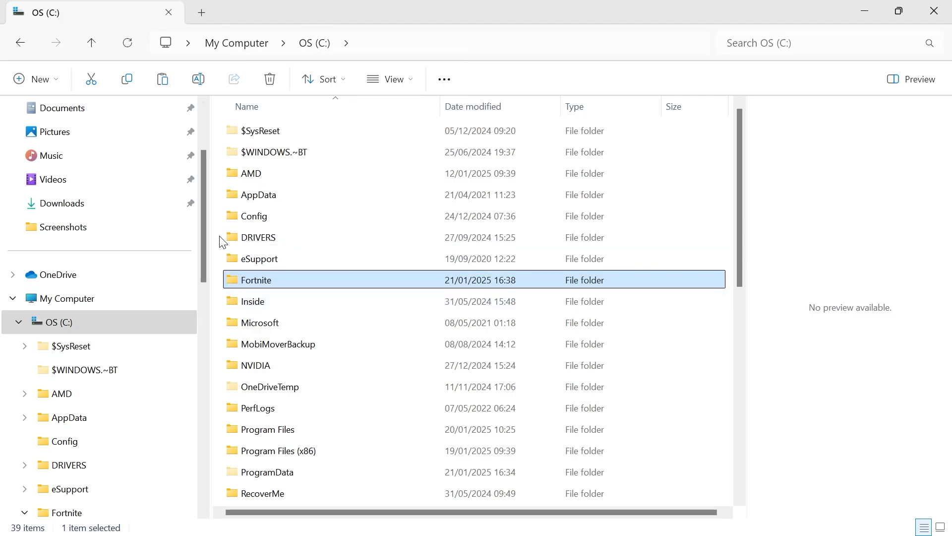
scroll("down", 3)
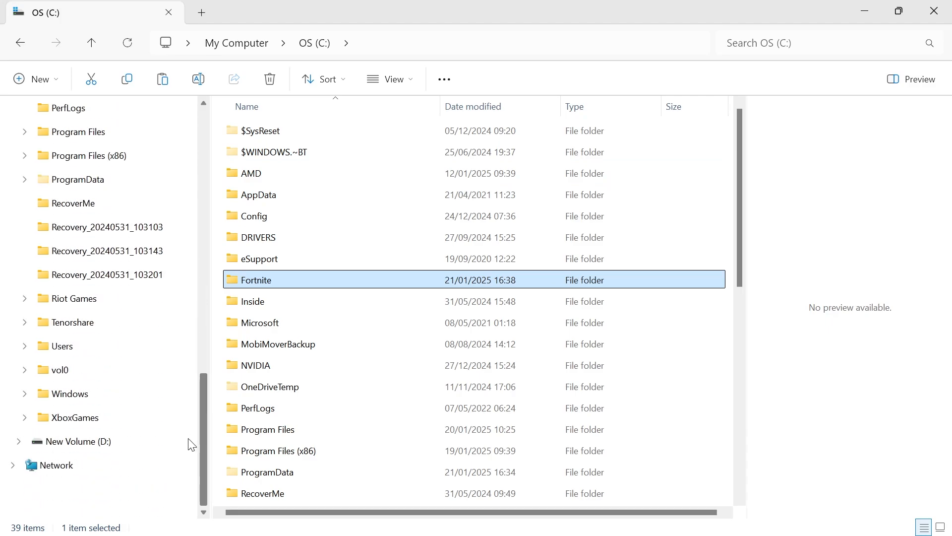
mouse_move(79, 441)
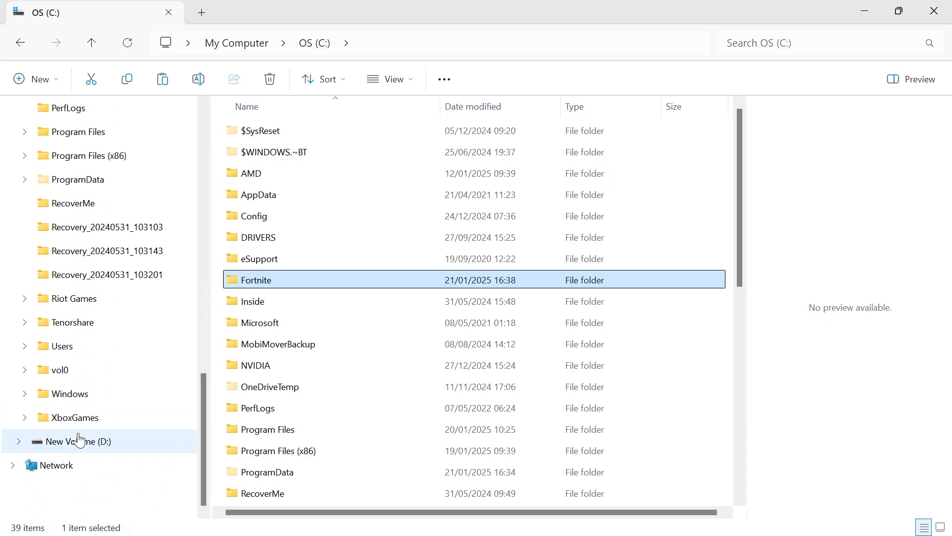
Paste the Fortnite folder onto New Volume (D:) and return to Fortnite's Epic settings
left_click(83, 441)
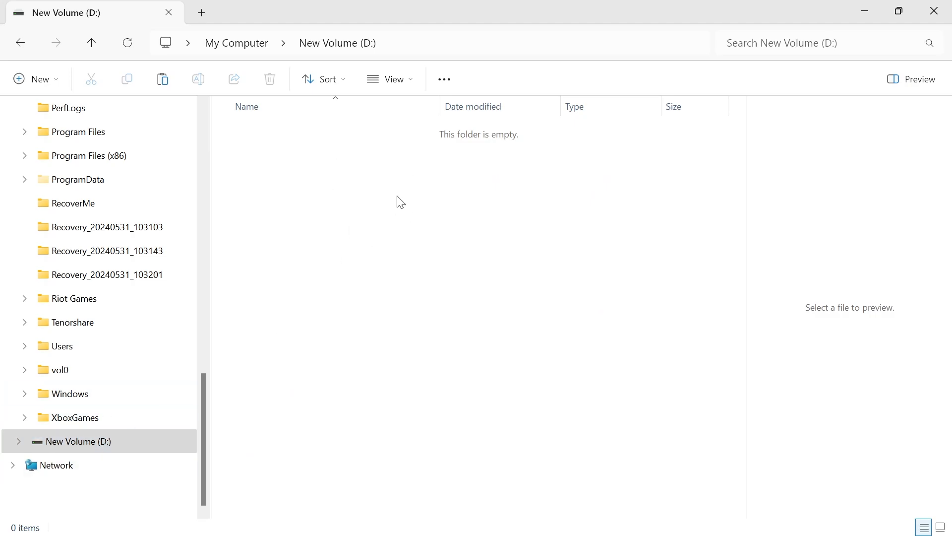
right_click(533, 182)
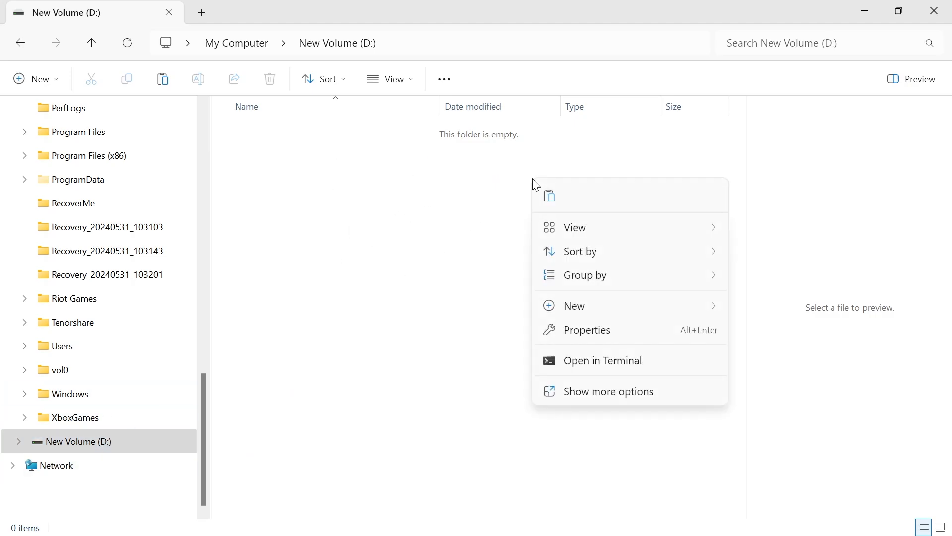
mouse_move(548, 195)
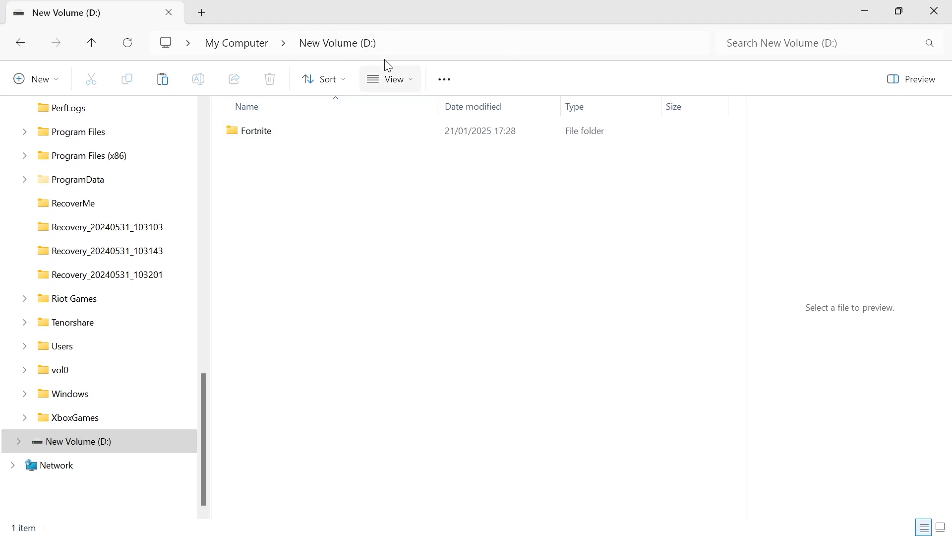
left_click(257, 130)
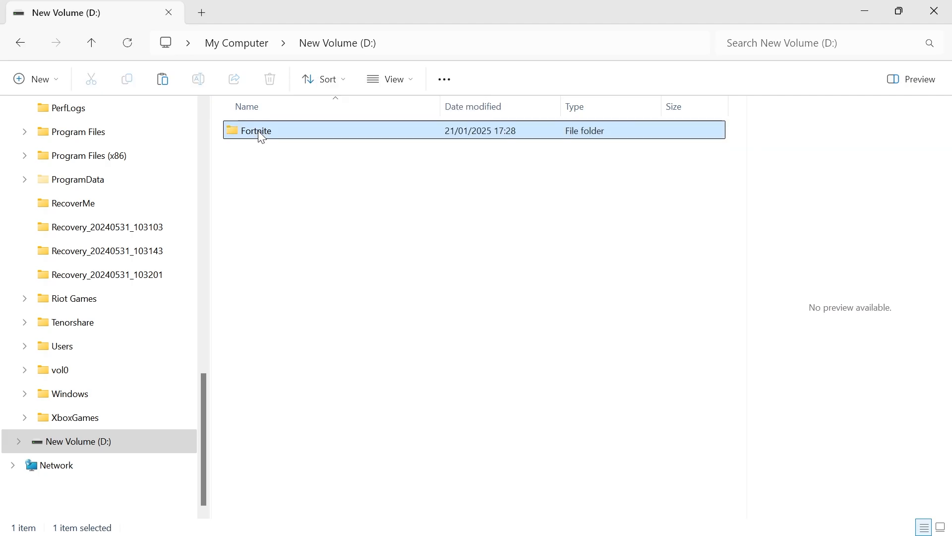
left_click(197, 79)
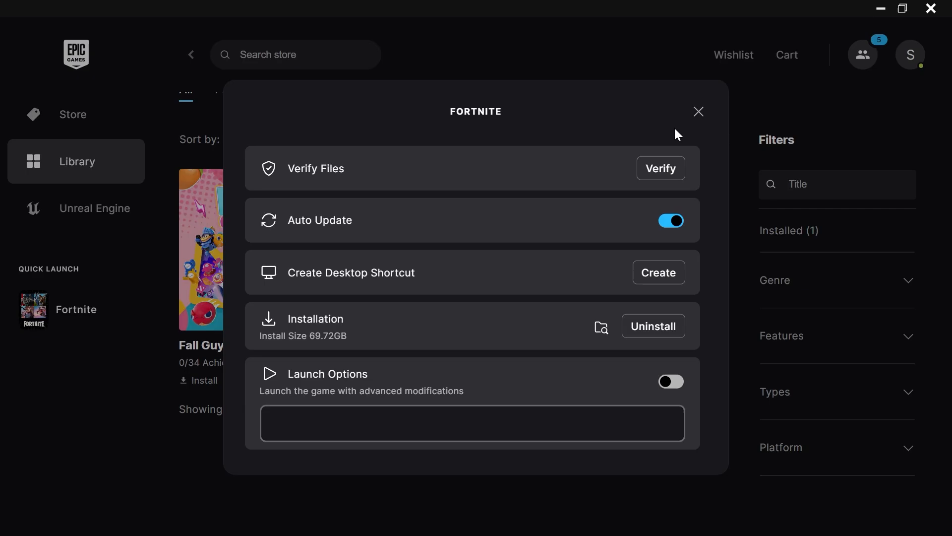
Uninstall Fortnite from the Library so its tile shows Install
left_click(698, 111)
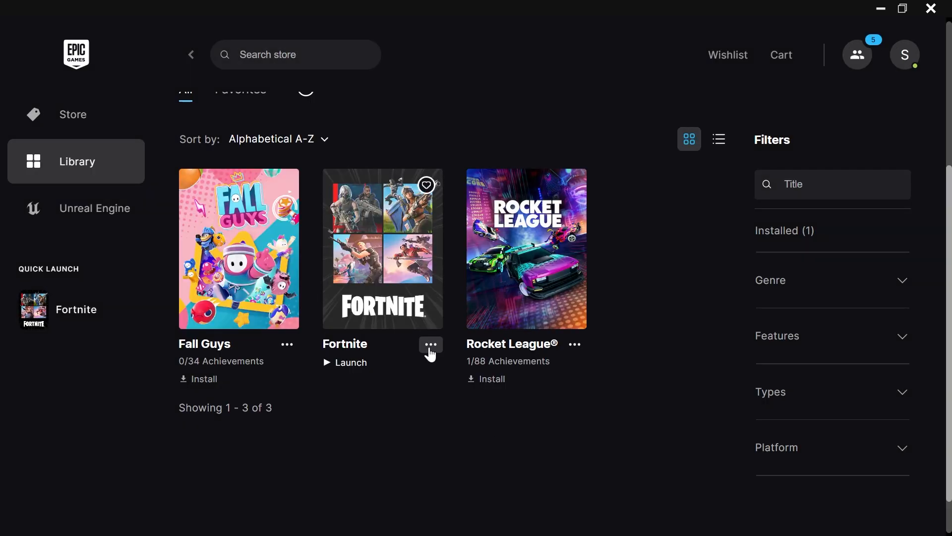
left_click(431, 345)
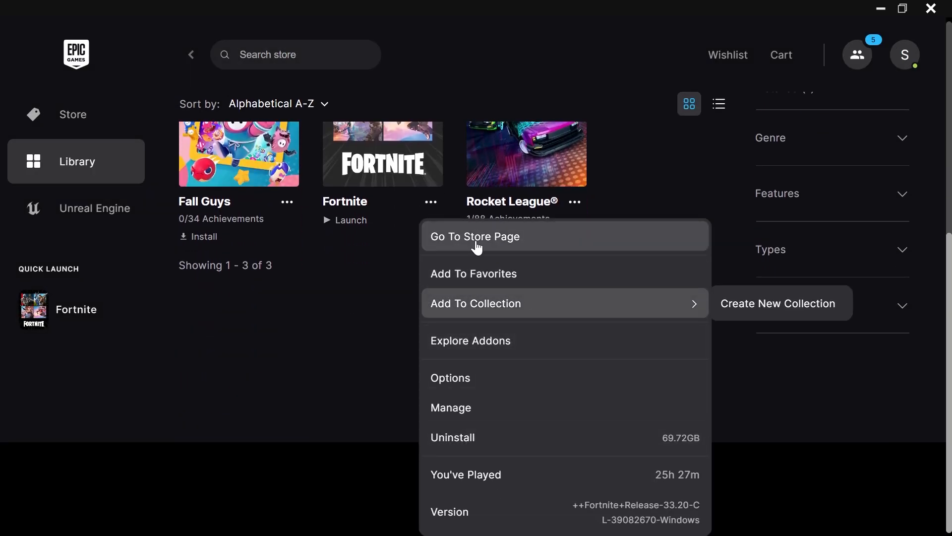
left_click(452, 437)
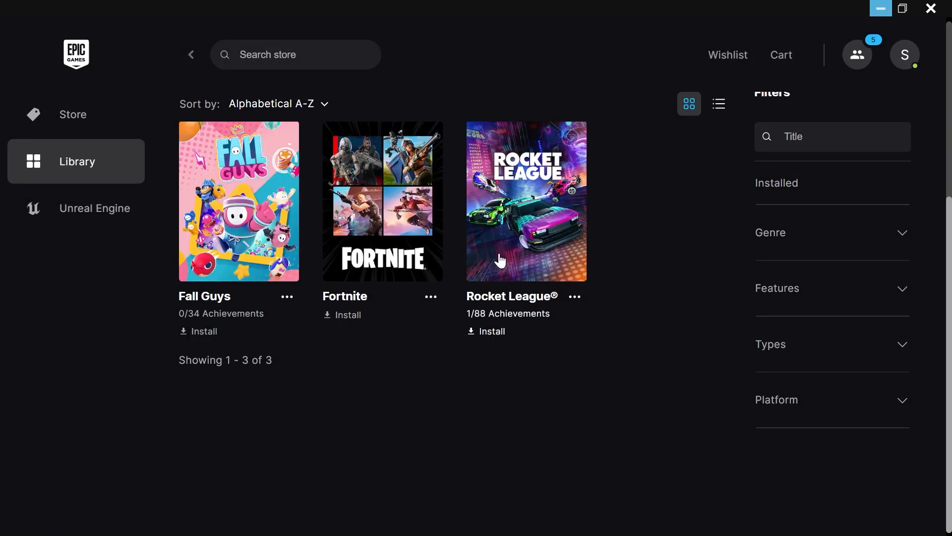
mouse_move(358, 319)
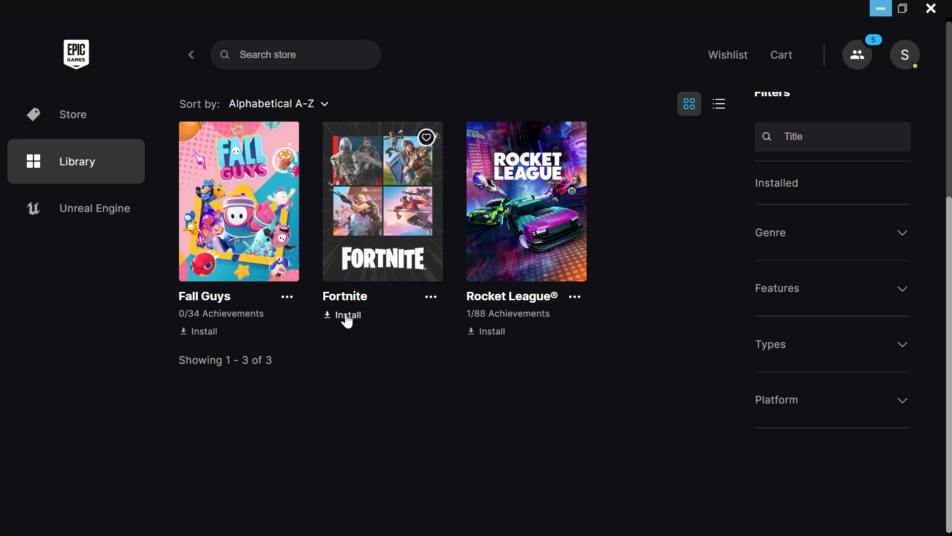
Install Fortnite with D:\Fortnite as its location, leaving Resume on the tile
left_click(346, 315)
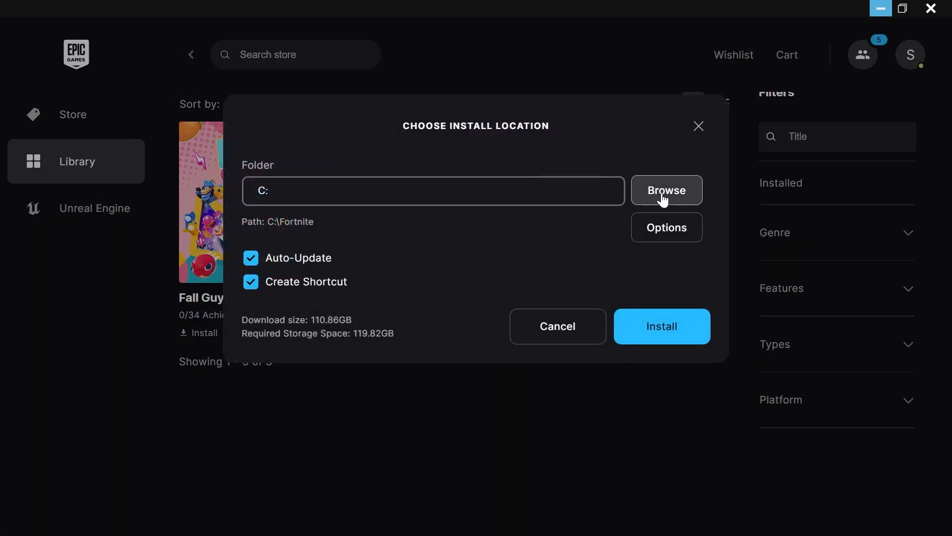
left_click(666, 190)
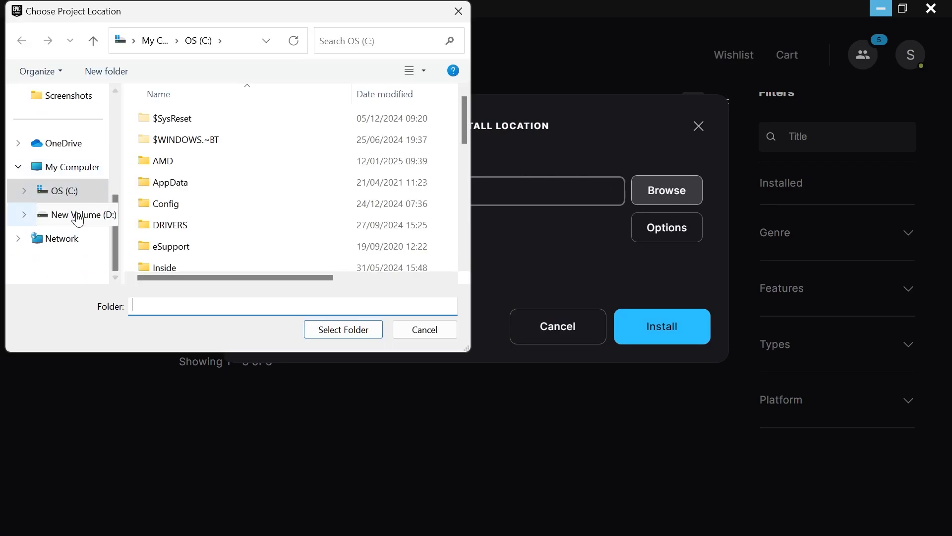
left_click(85, 214)
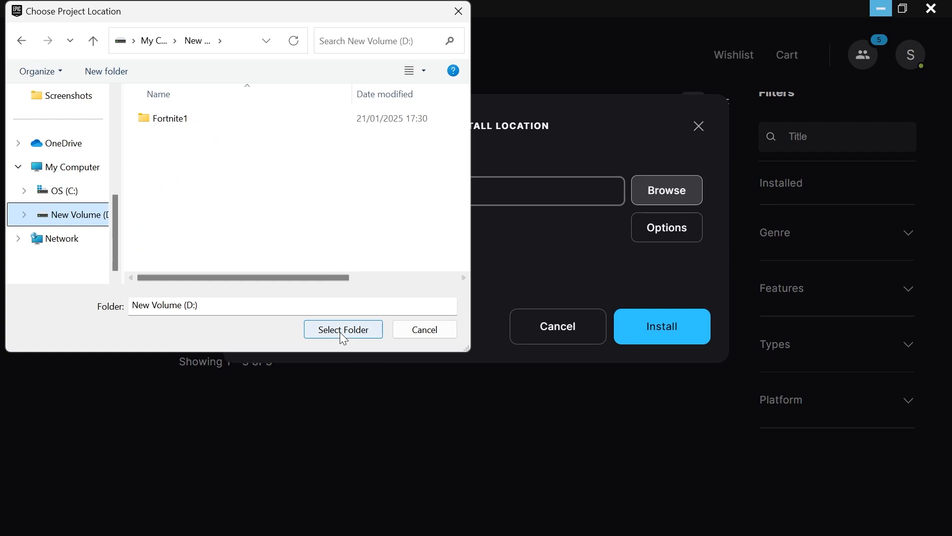
left_click(343, 329)
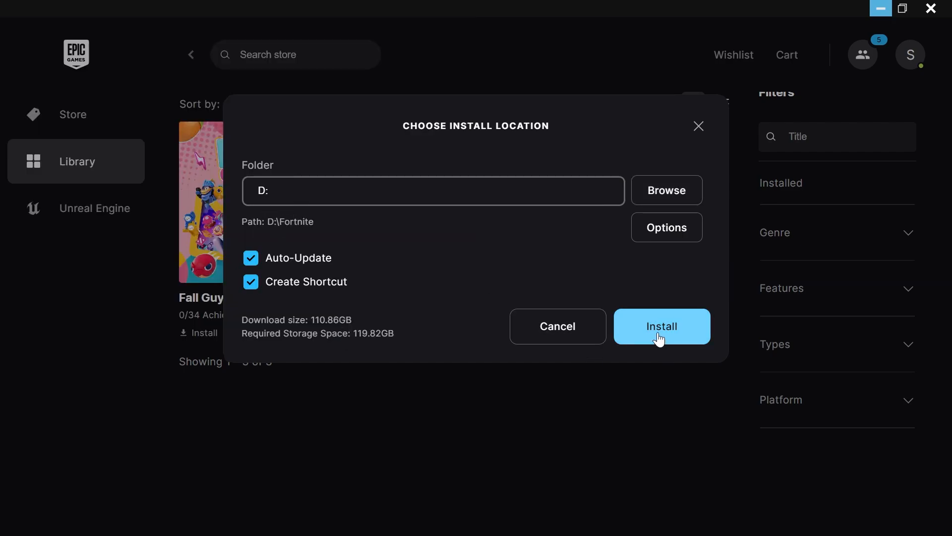
left_click(661, 326)
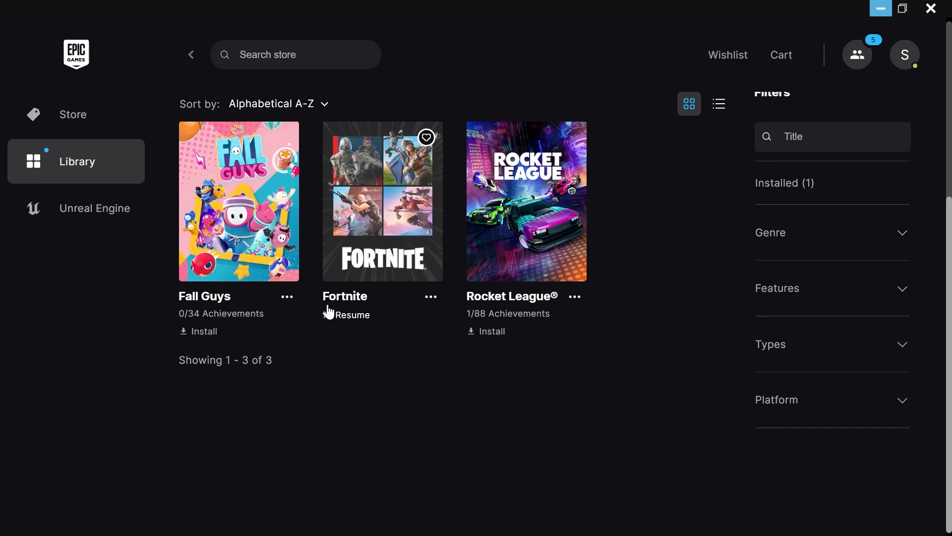
mouse_move(484, 258)
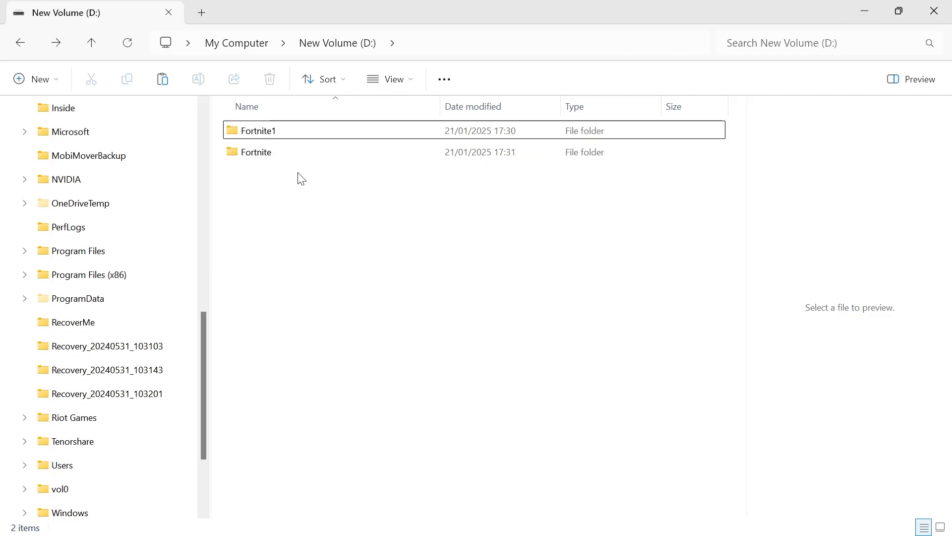
Cut .egstore, Cloud, Engine and FortniteGame from D:\Fortnite1 into D:\Fortnite
left_click(255, 152)
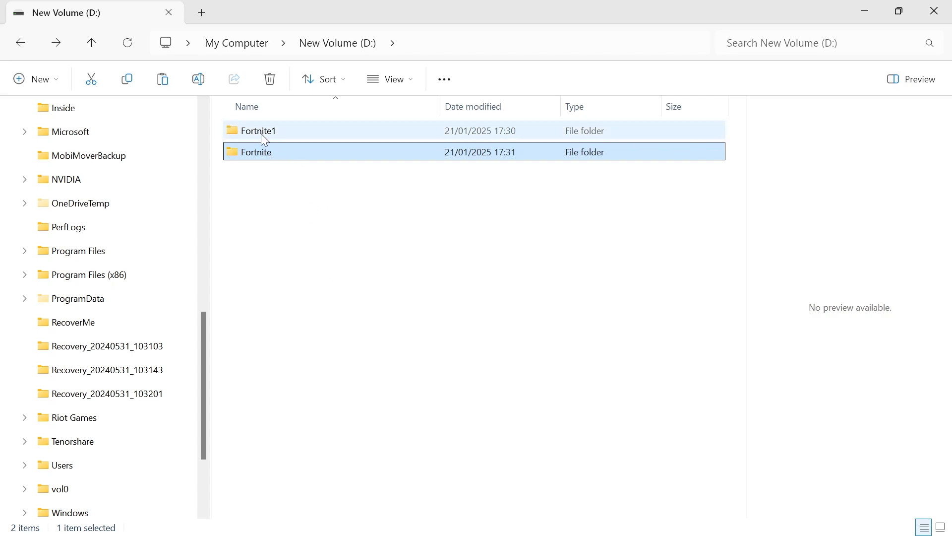
double_click(259, 130)
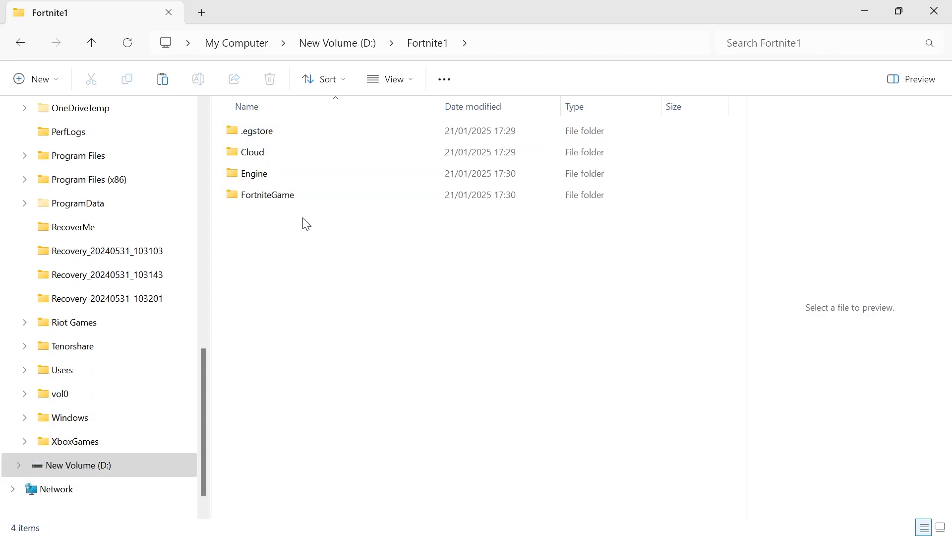
key("ctrl+a")
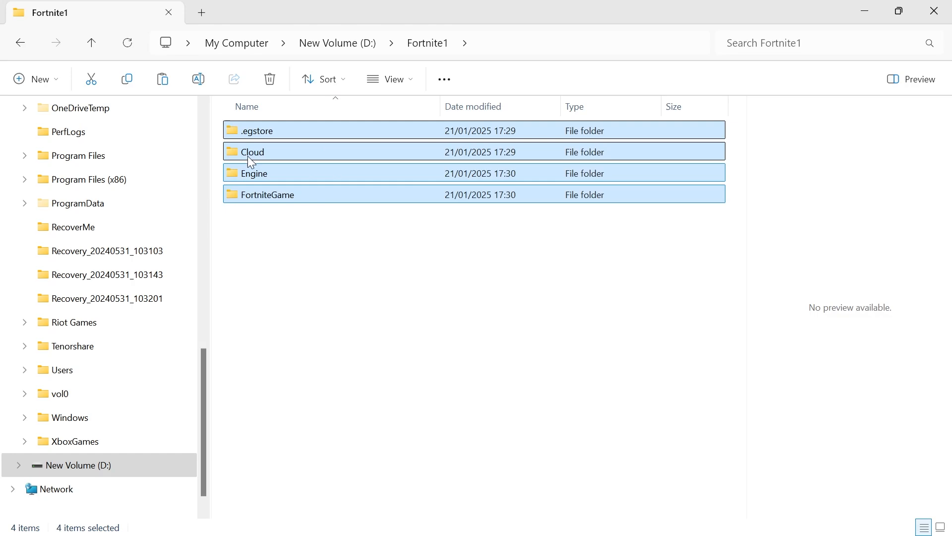
right_click(254, 172)
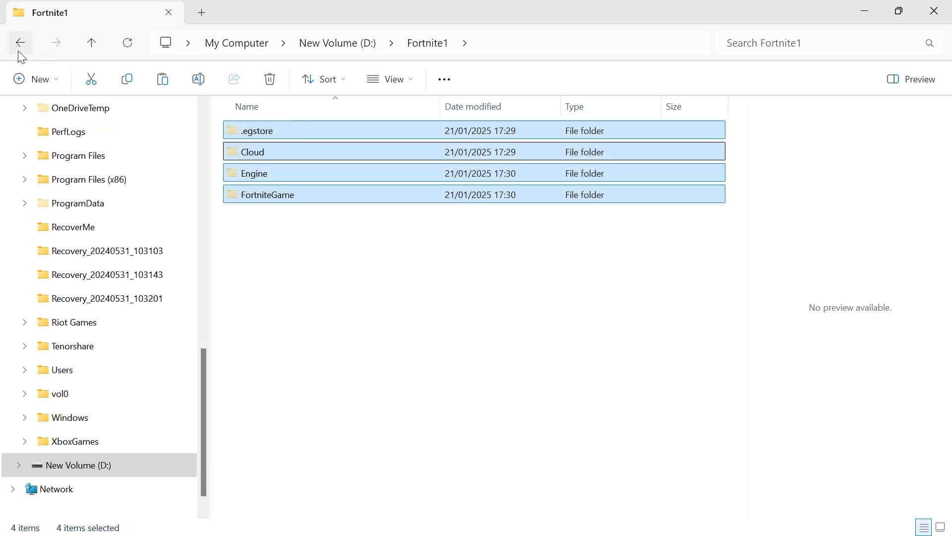
left_click(19, 42)
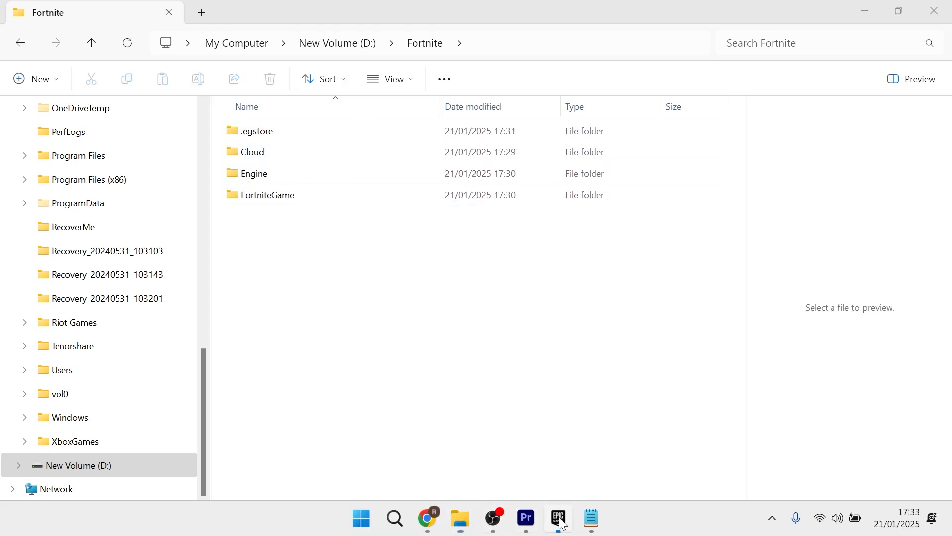
Switch back to the Epic Games Launcher from the taskbar
left_click(557, 518)
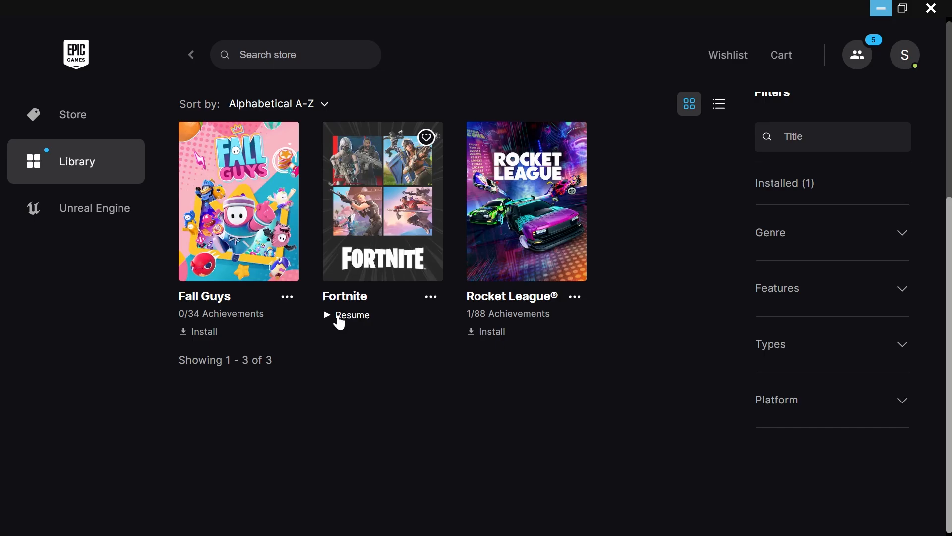
mouse_move(437, 393)
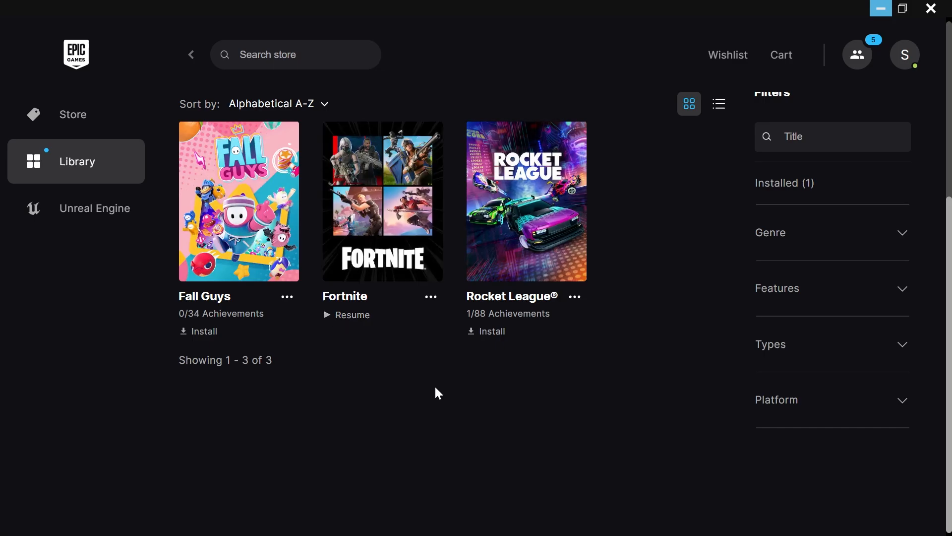
mouse_move(446, 387)
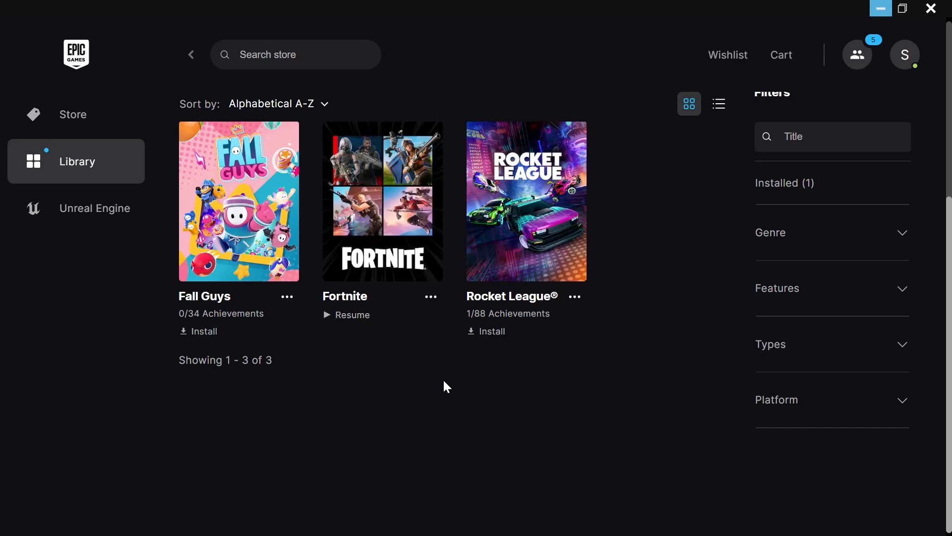